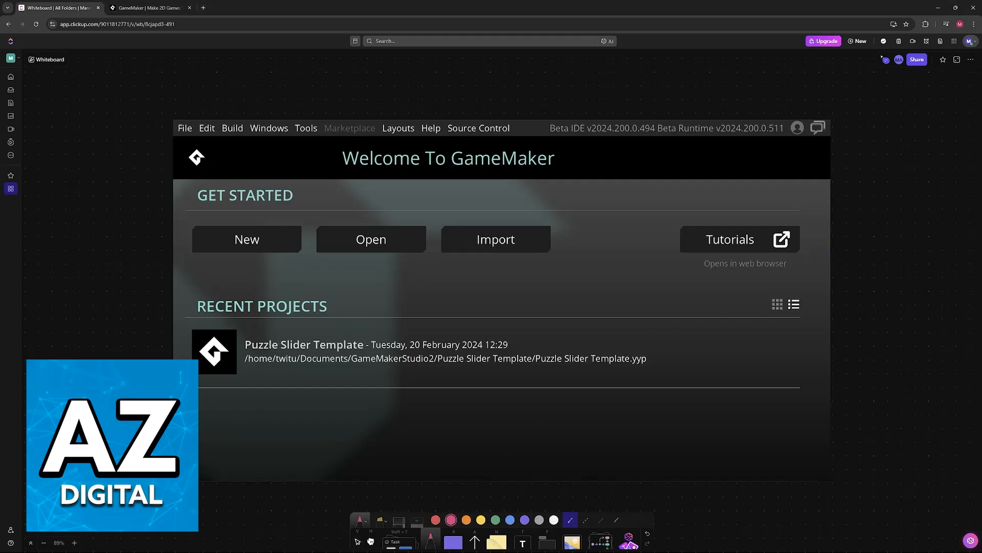
Draw a pink underline and curved arrow beneath the Puzzle Slider Template entry.
left_click_drag(201, 389, 275, 385)
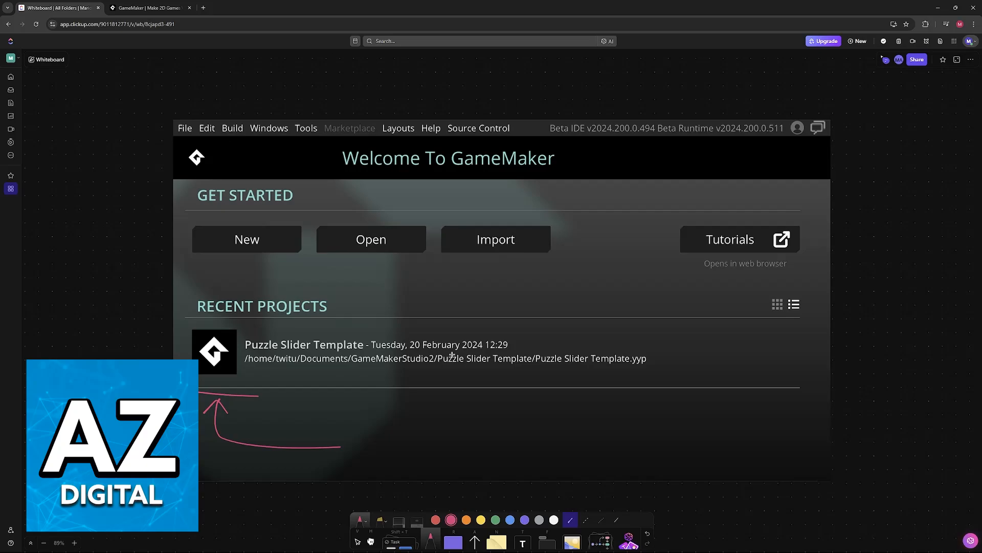
mouse_move(262, 358)
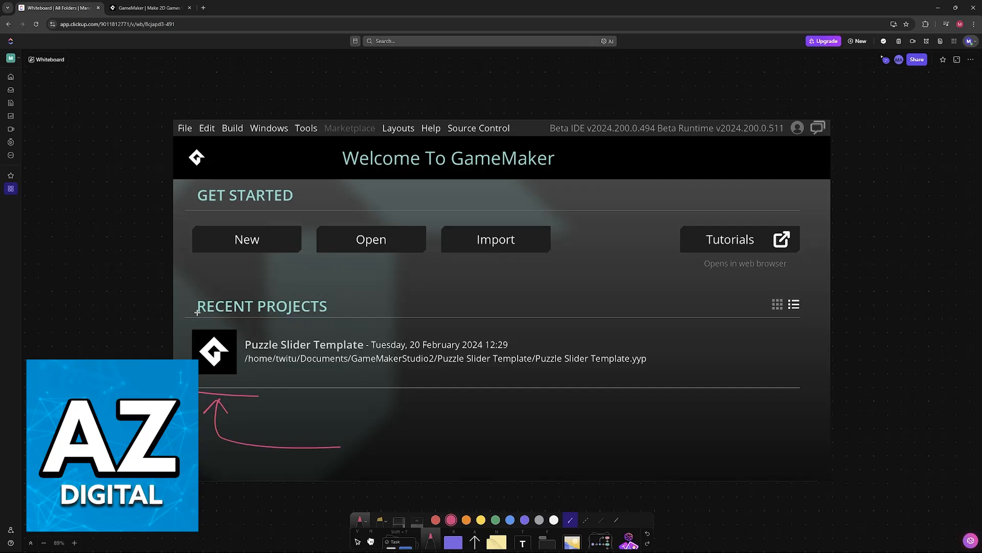
Draw a pink box around the RECENT PROJECTS heading on the screenshot.
left_click_drag(195, 315, 331, 297)
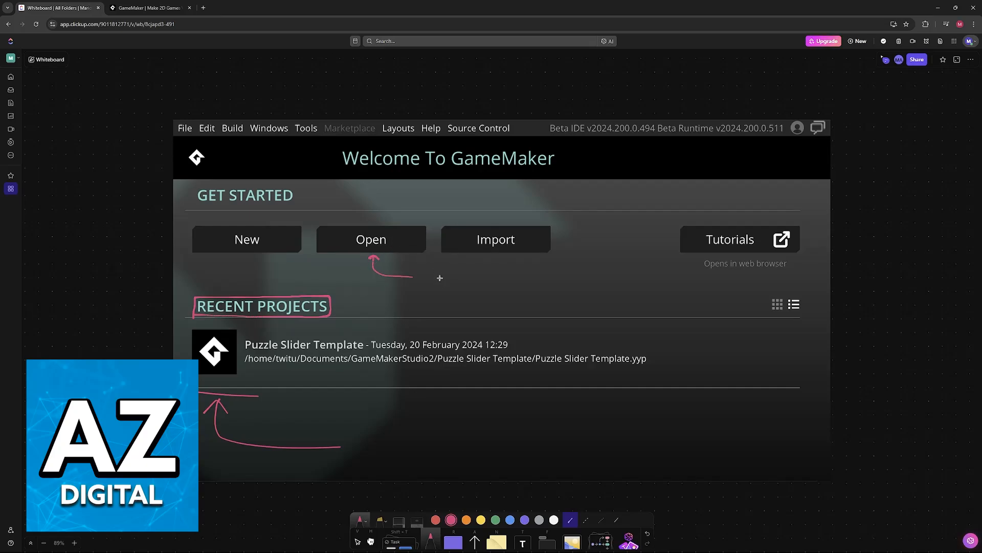
mouse_move(388, 301)
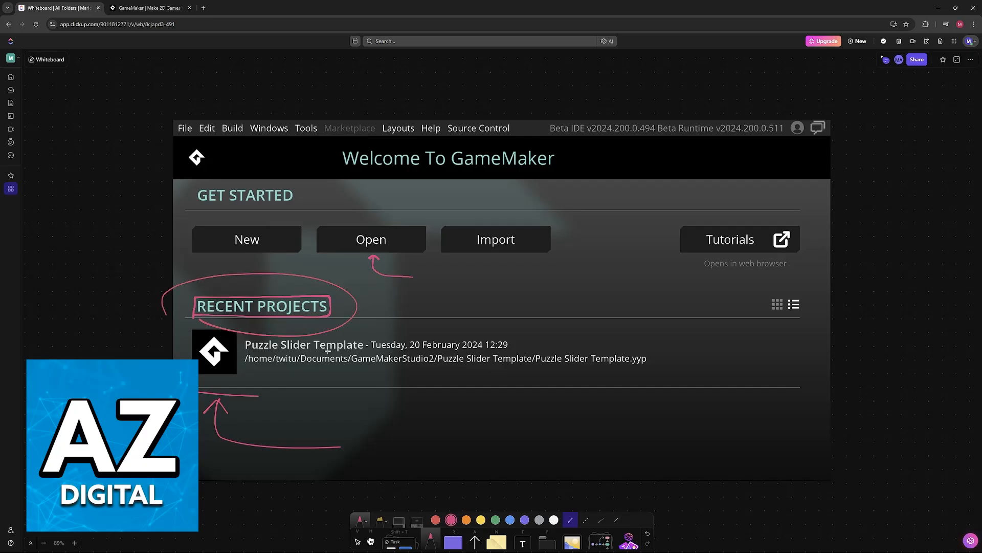
mouse_move(630, 322)
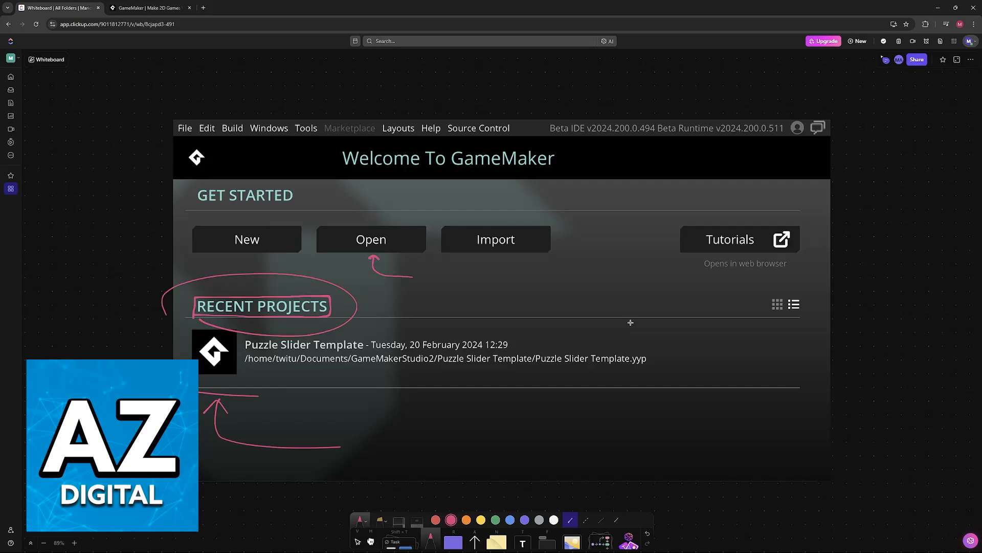
mouse_move(284, 370)
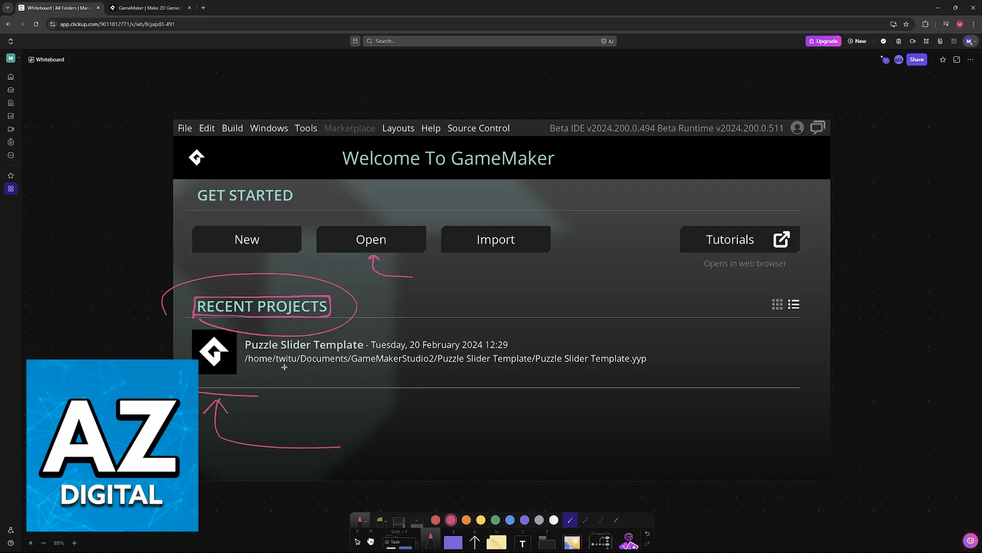
Underline the full project path in pink with an arrow pointing up at it.
left_click_drag(537, 370, 648, 370)
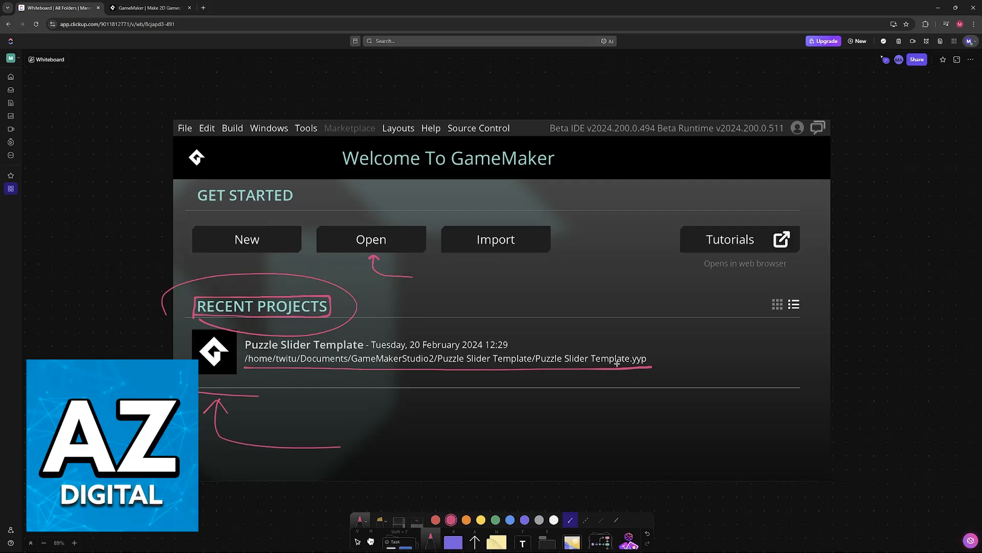
mouse_move(467, 382)
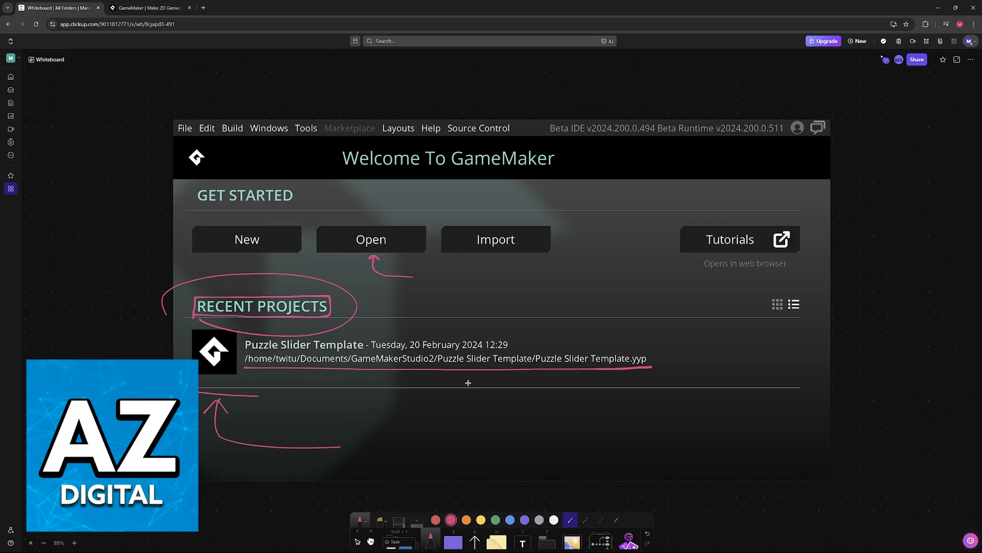
left_click_drag(532, 413, 476, 375)
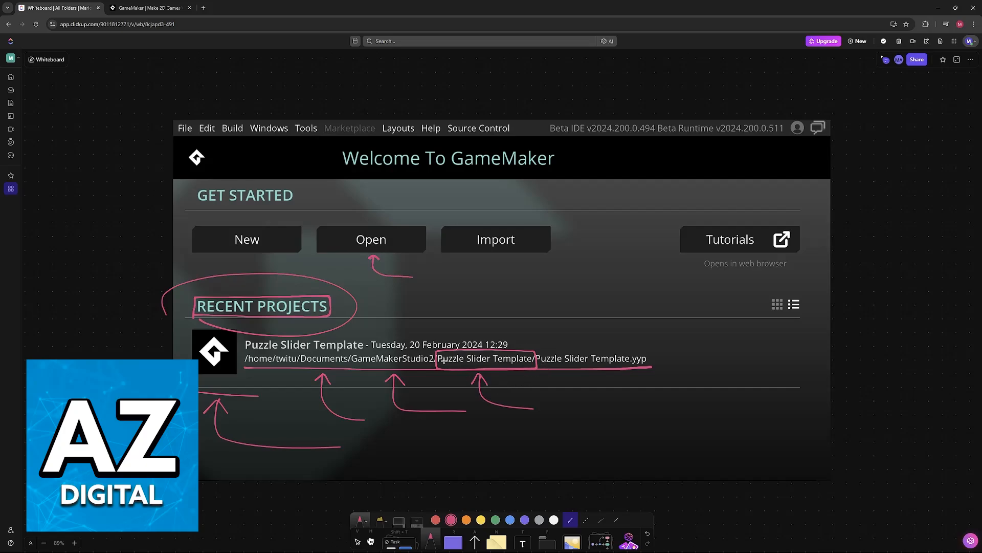
mouse_move(464, 344)
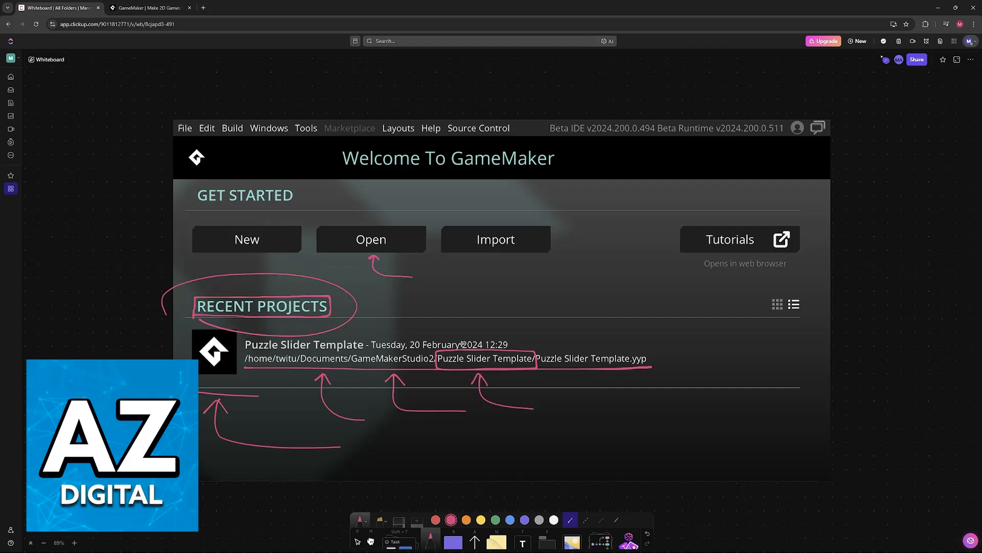
mouse_move(498, 301)
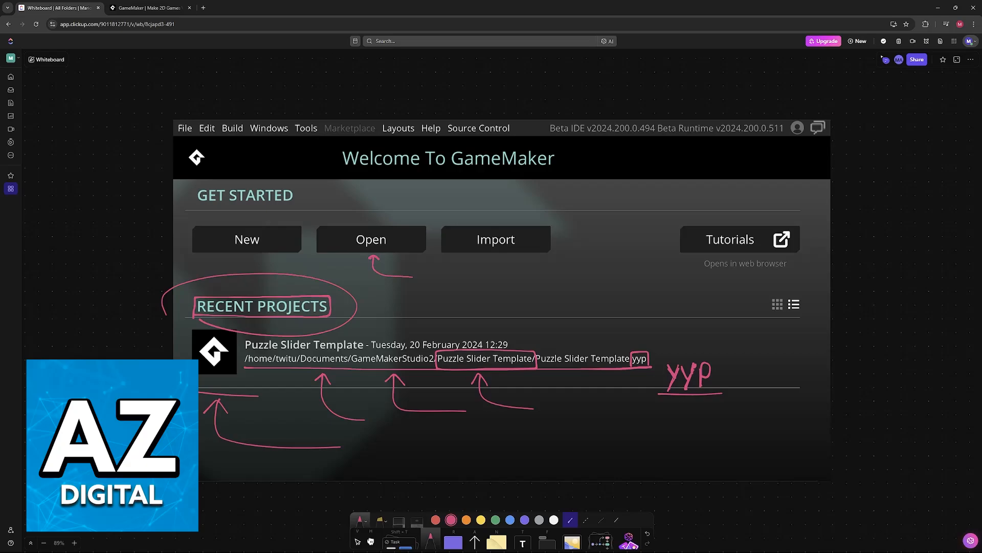
Delete the GameMaker Project folder in File Explorer and close the window.
left_click(372, 239)
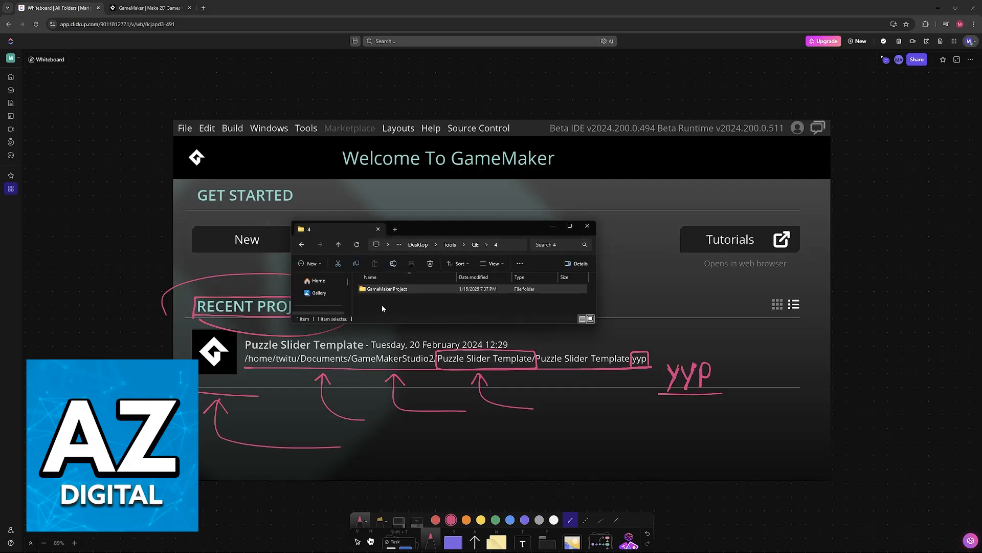
right_click(384, 289)
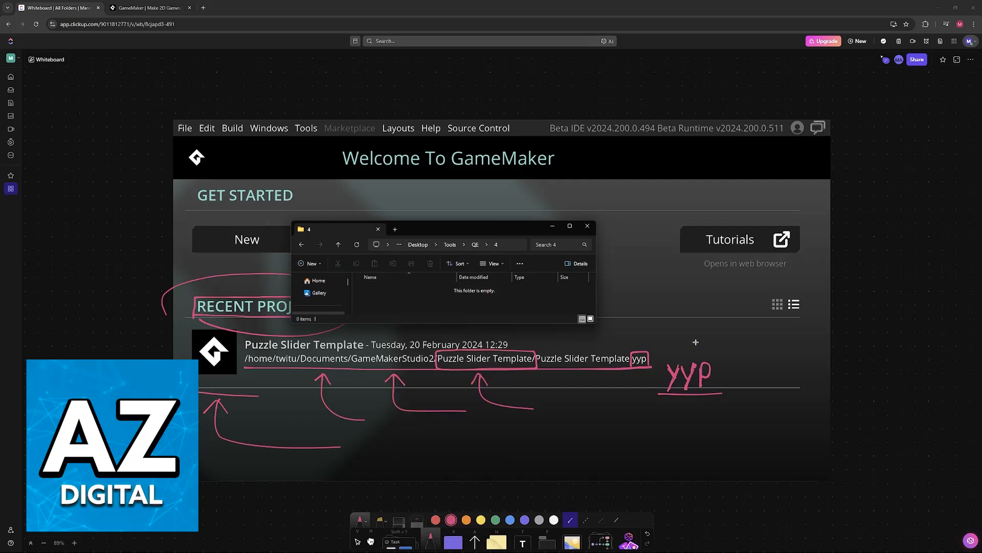
left_click(588, 225)
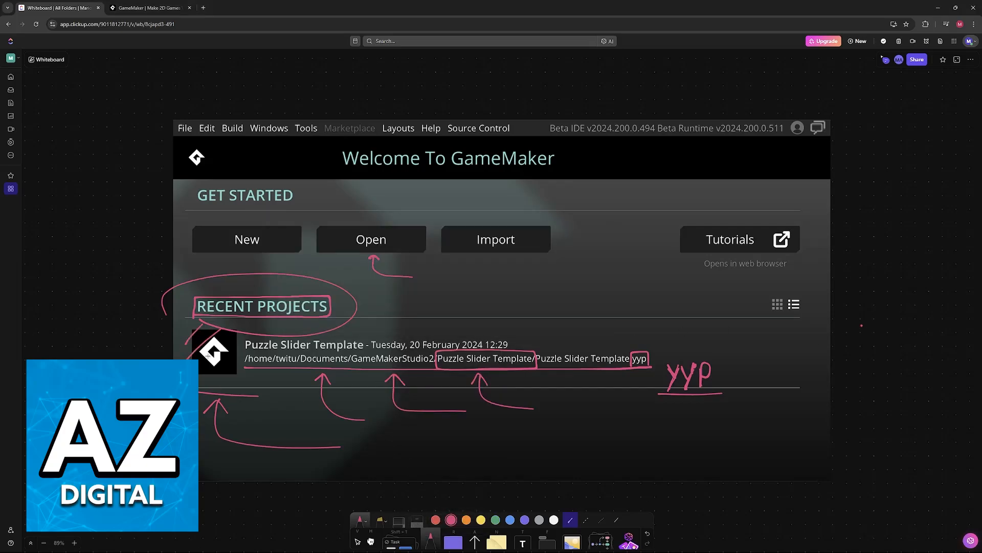